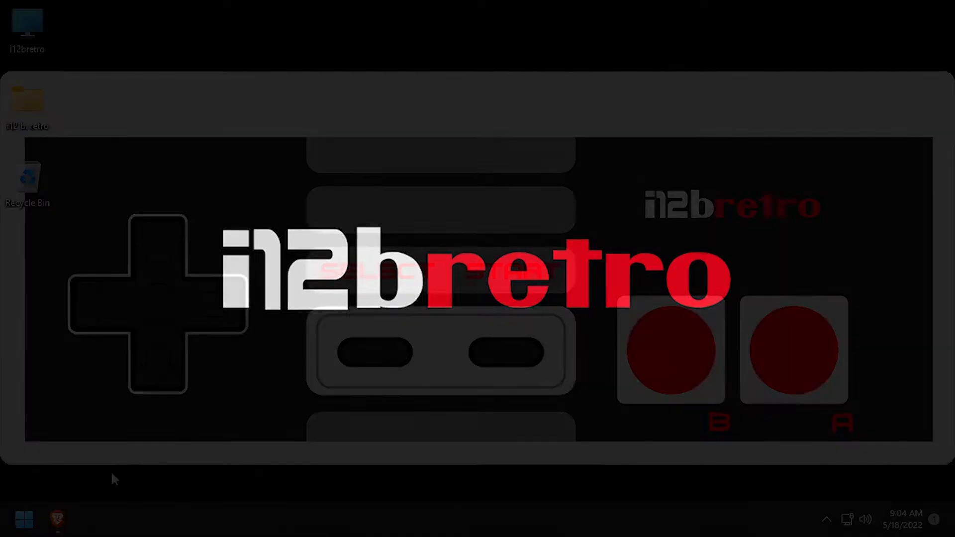
# Step: Load the i12bretro tutorial 'Running Ubooquity eBook Manager and Reader Using Docker'
pyautogui.click(57, 519)
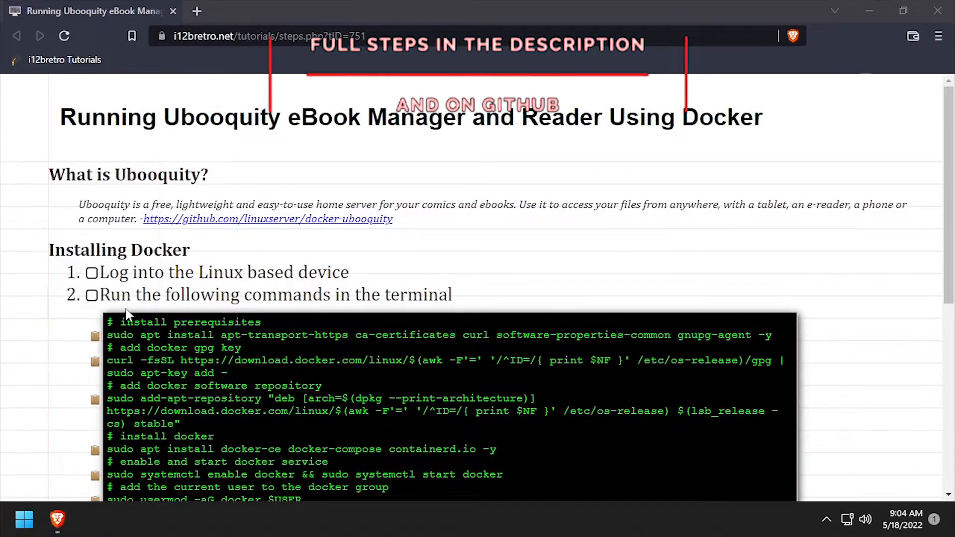
pyautogui.click(89, 519)
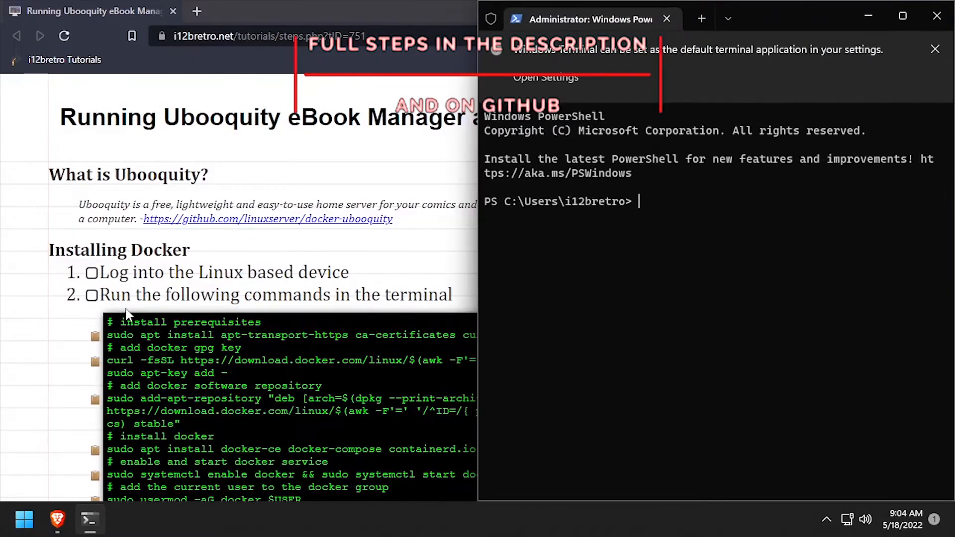
pyautogui.write('ssh i12bretro@192.168.0.95')
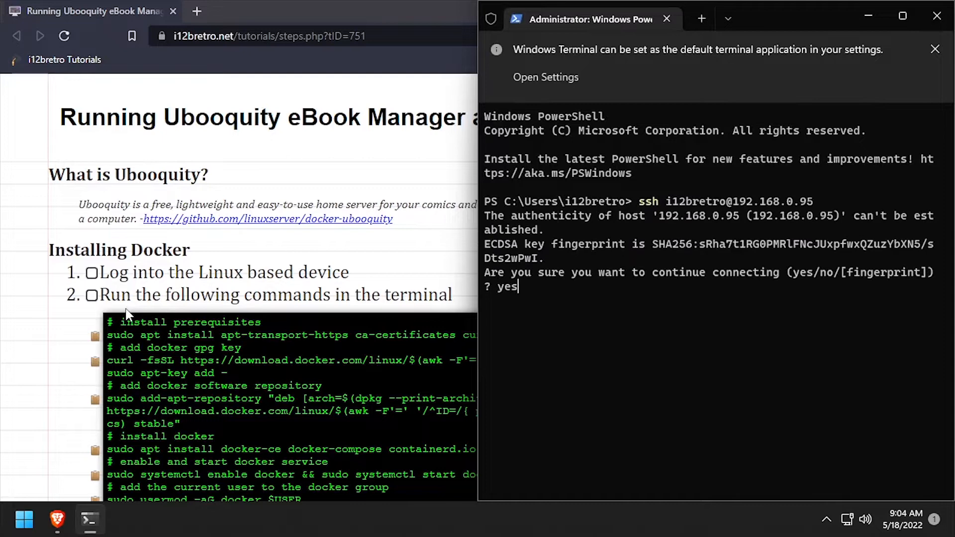
pyautogui.press('Return')
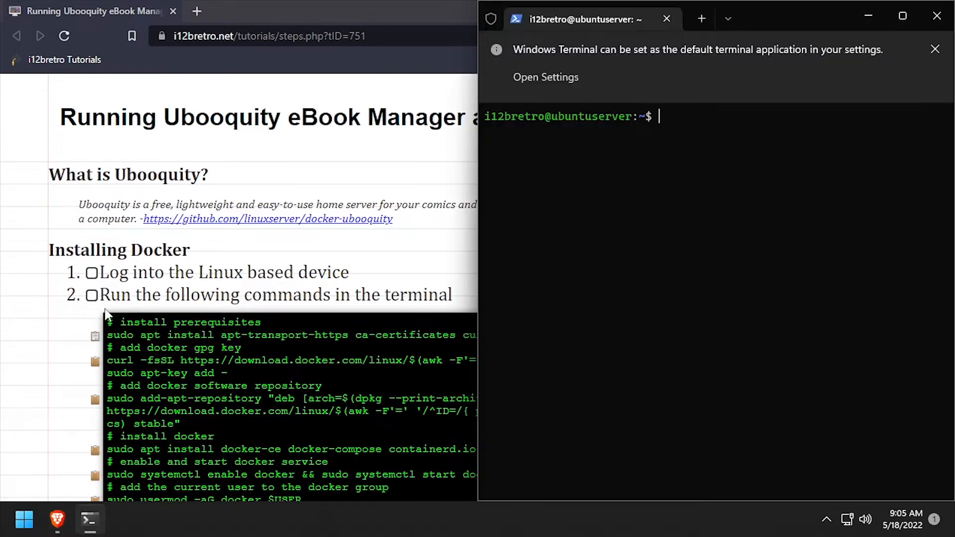
# Step: Run the apt prerequisites and copy the docker-ce install command from the tutorial
pyautogui.press('Return')
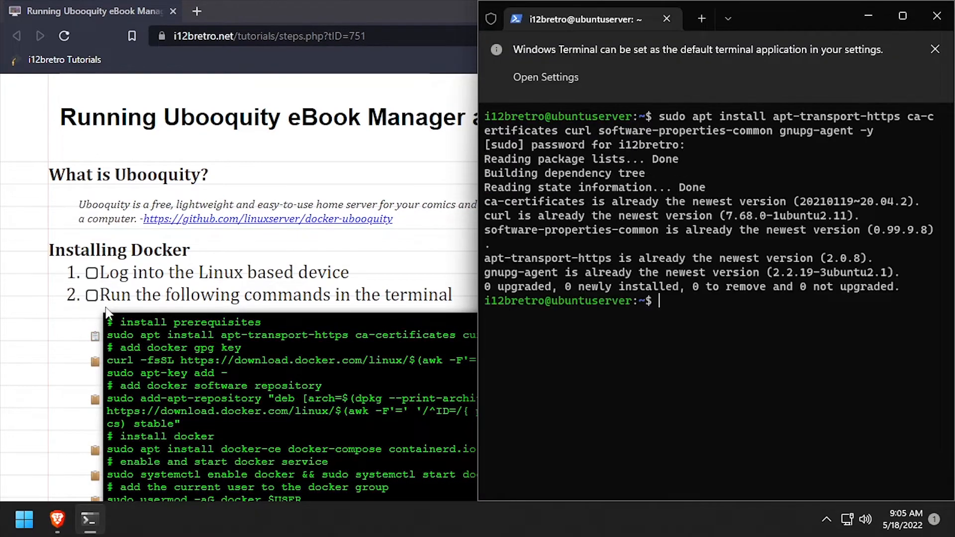
pyautogui.moveTo(96, 350)
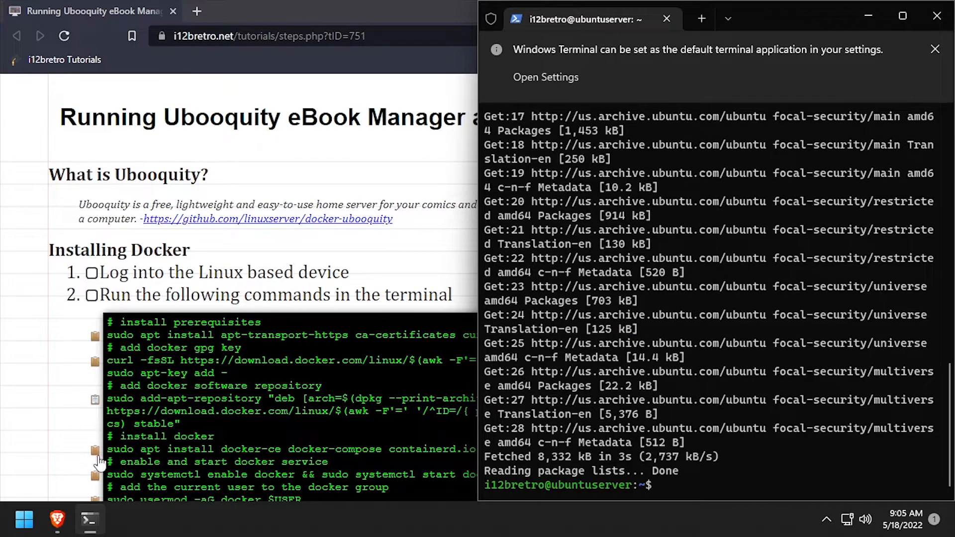
pyautogui.click(97, 450)
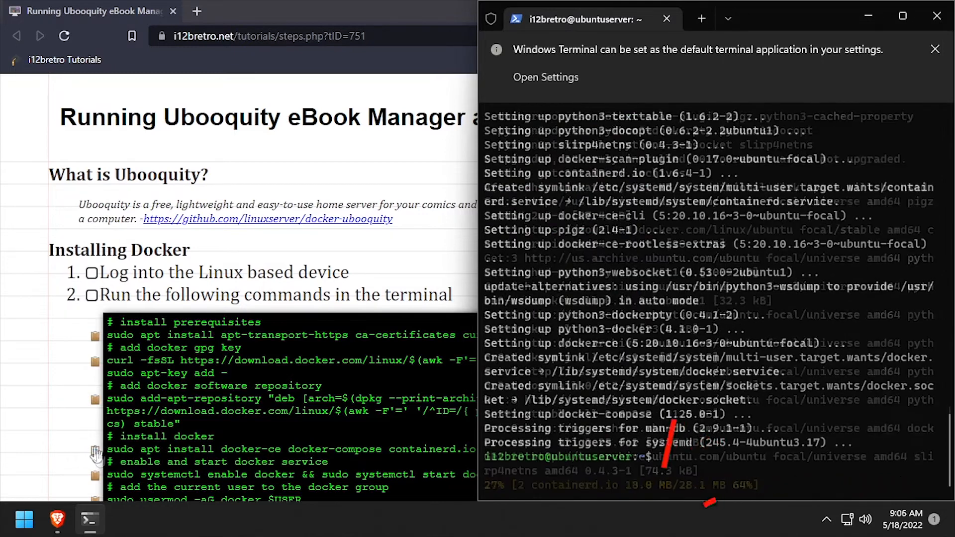
# Step: Enable and start Docker with systemctl, then re-login with su - $USER
pyautogui.scroll(-3)
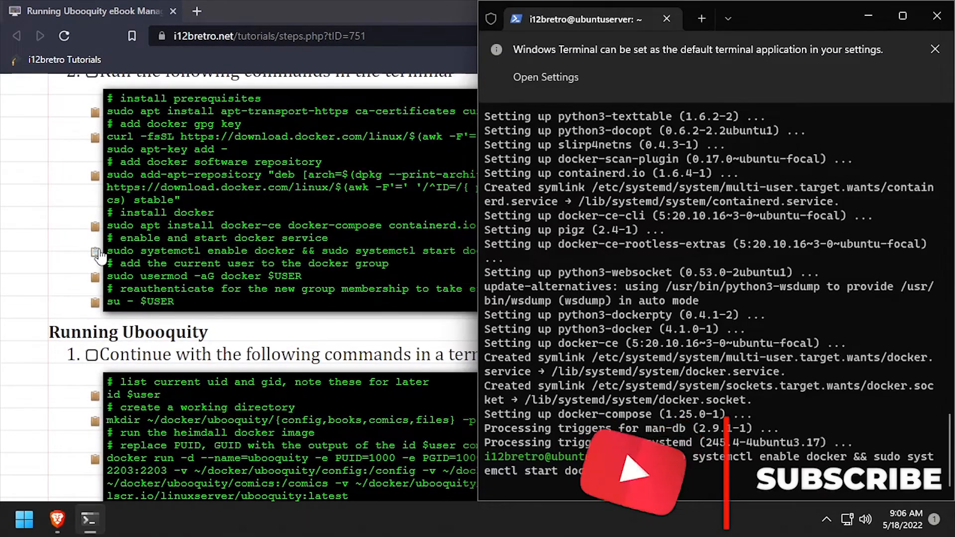
pyautogui.click(96, 275)
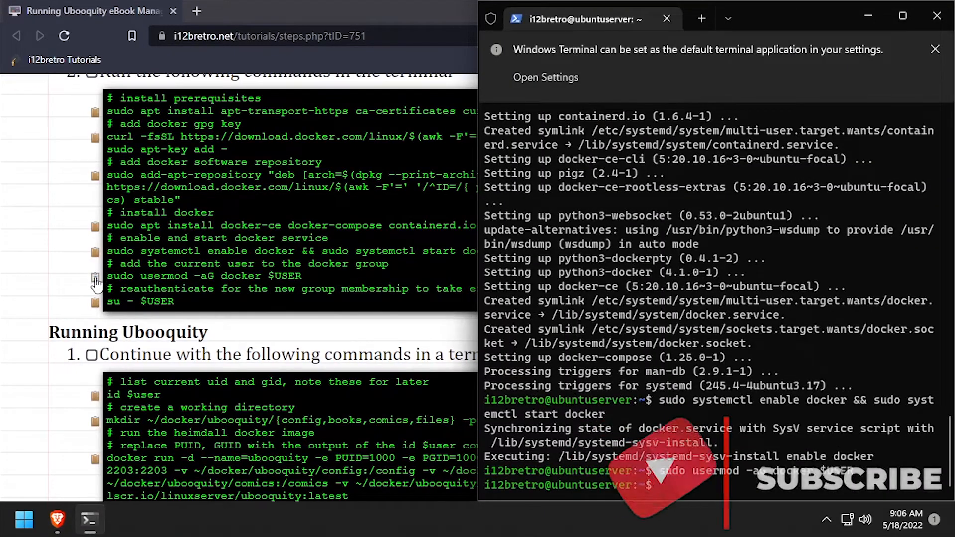
pyautogui.click(95, 302)
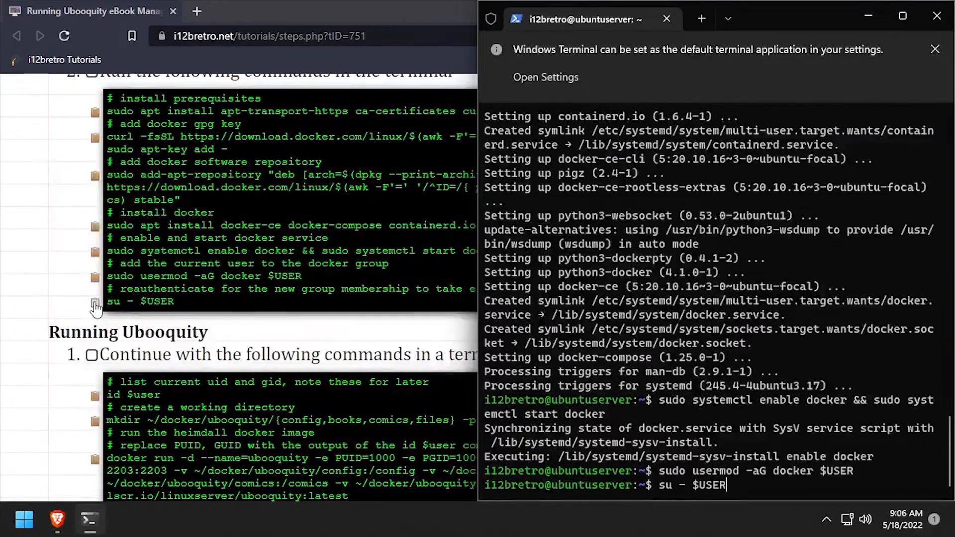
pyautogui.press('Return')
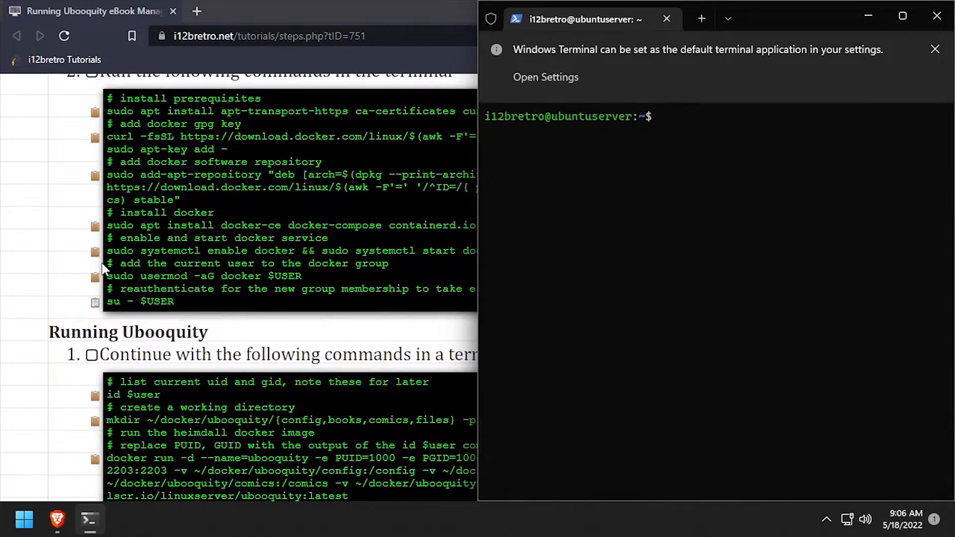
# Step: Run id $user to note the current user's uid and gid
pyautogui.write('id $user')
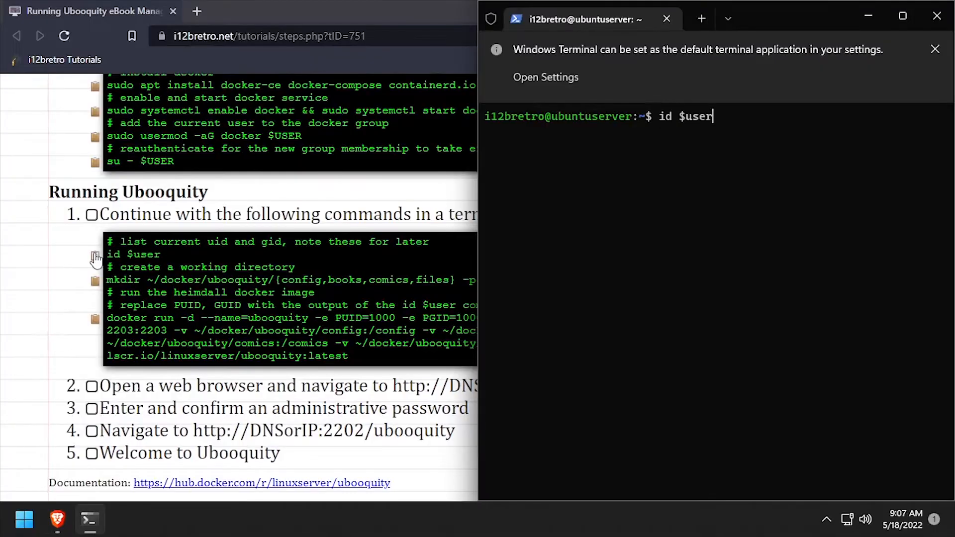
pyautogui.press('Return')
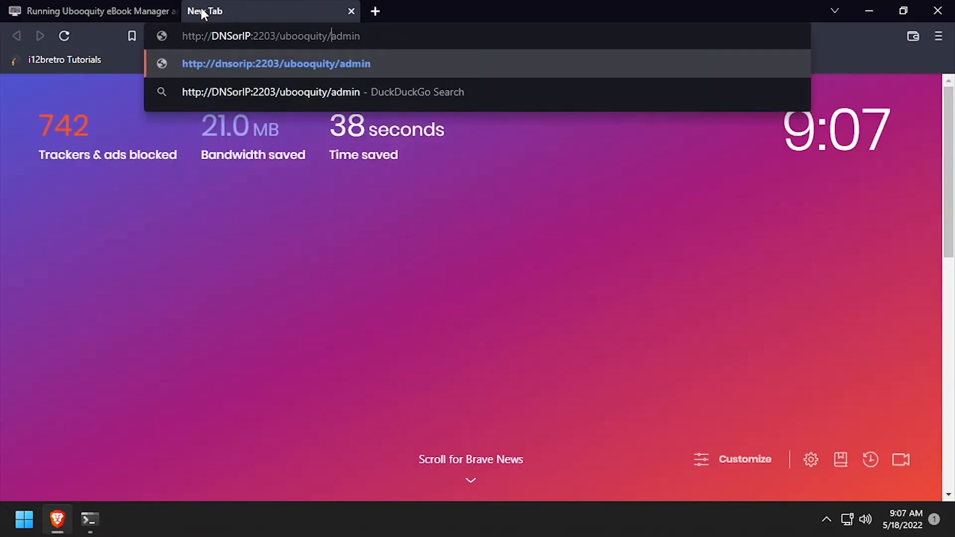
# Step: Replace the DNSorIP placeholder with 192.168.0.95 in the port 2203 admin address
pyautogui.doubleClick(229, 36)
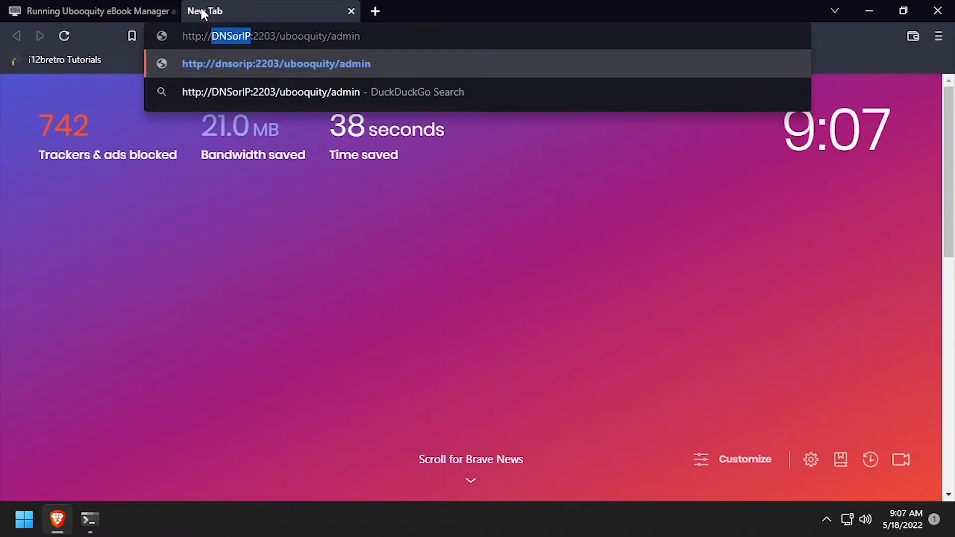
pyautogui.write('192.168.0.95')
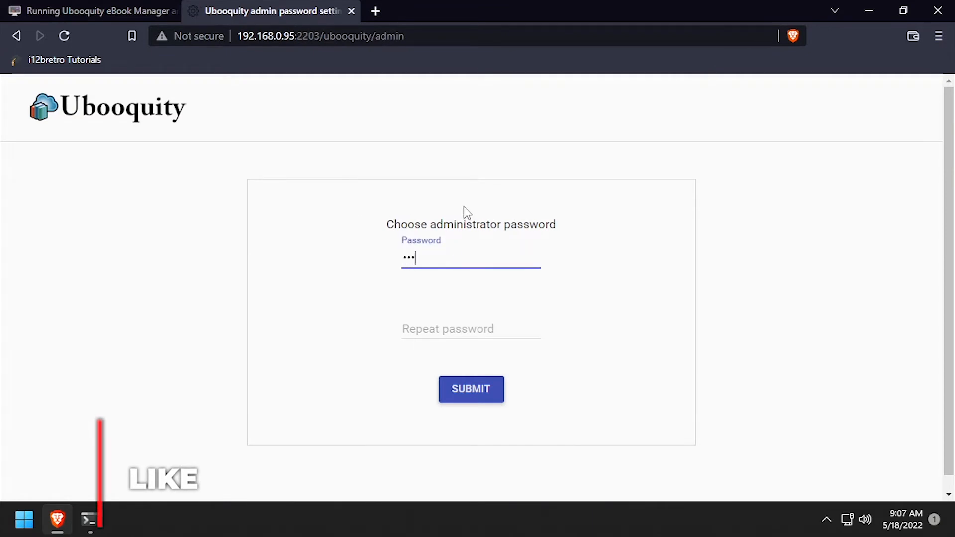
pyautogui.write('password')
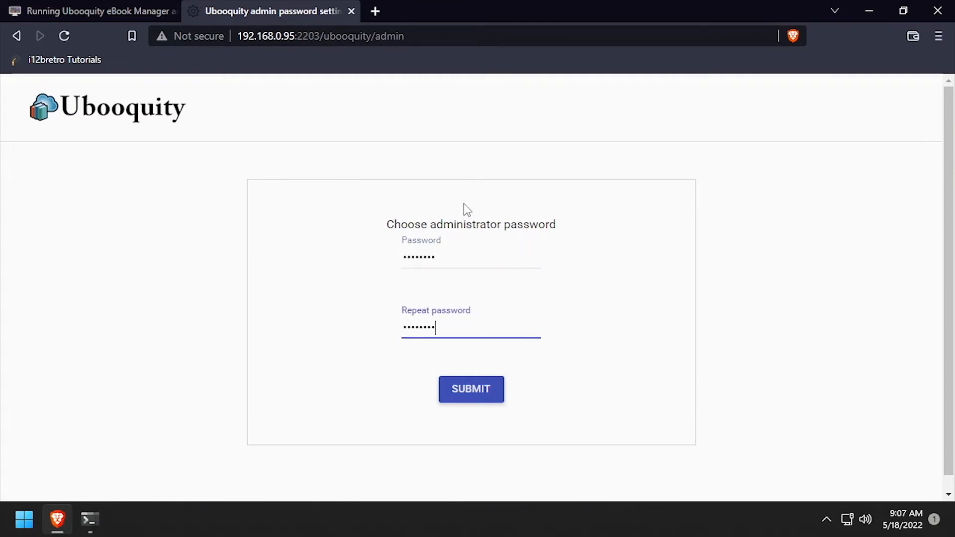
pyautogui.click(471, 389)
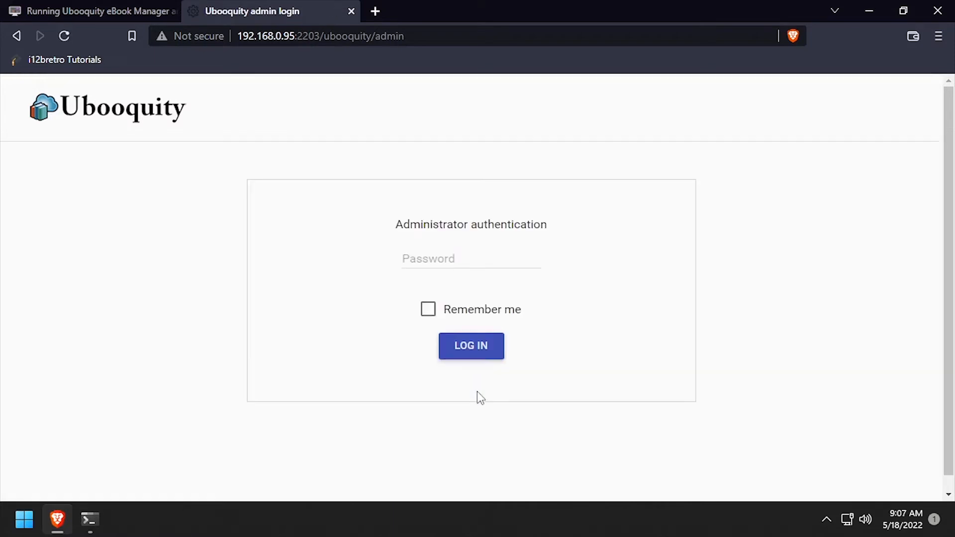
pyautogui.click(470, 259)
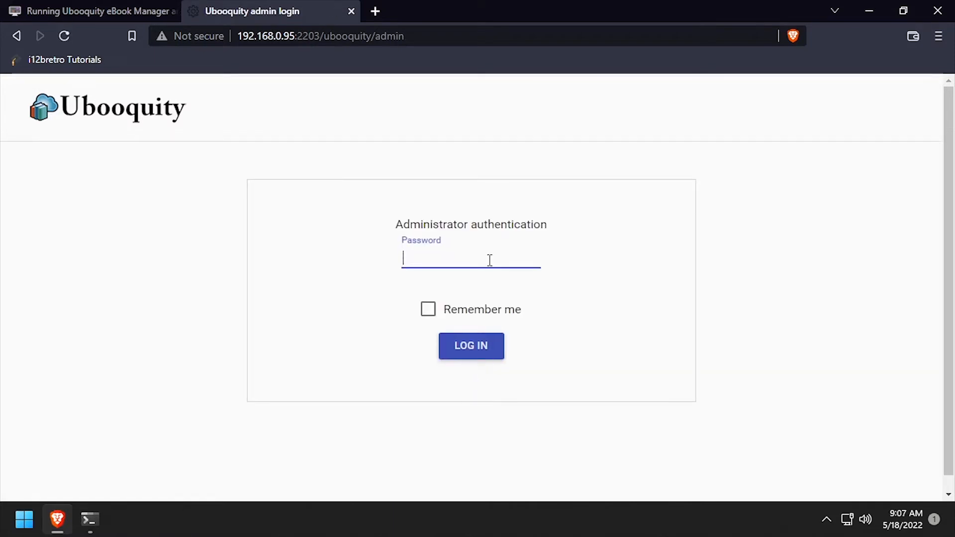
pyautogui.write('password')
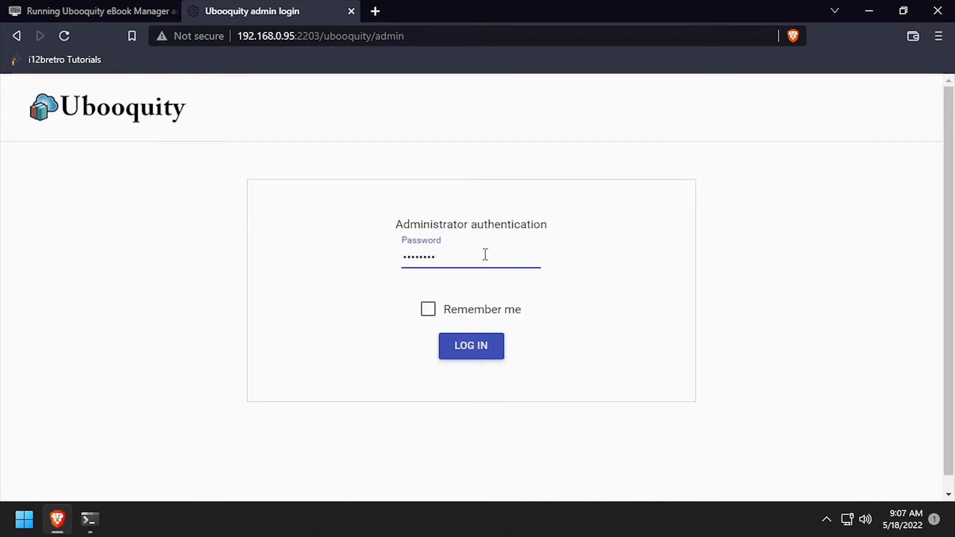
pyautogui.click(471, 345)
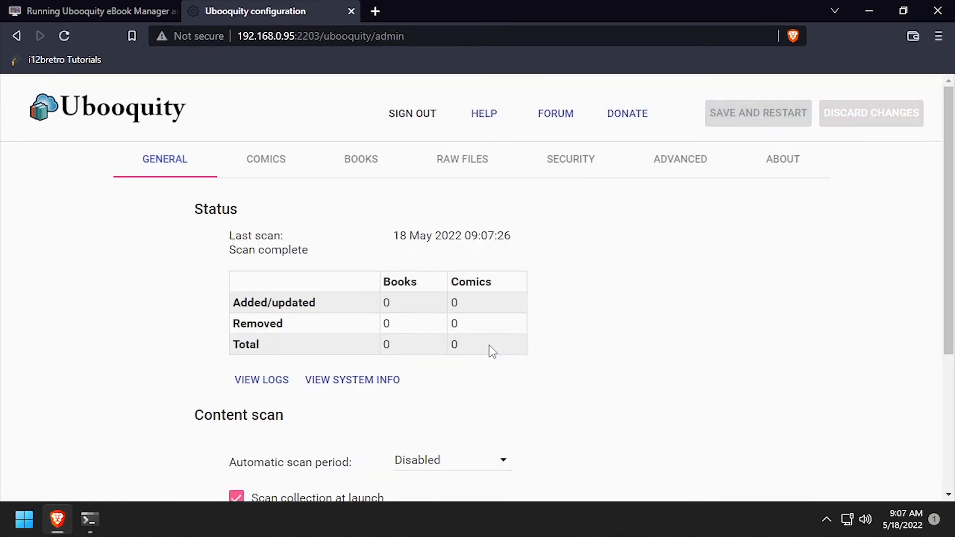
pyautogui.moveTo(490, 321)
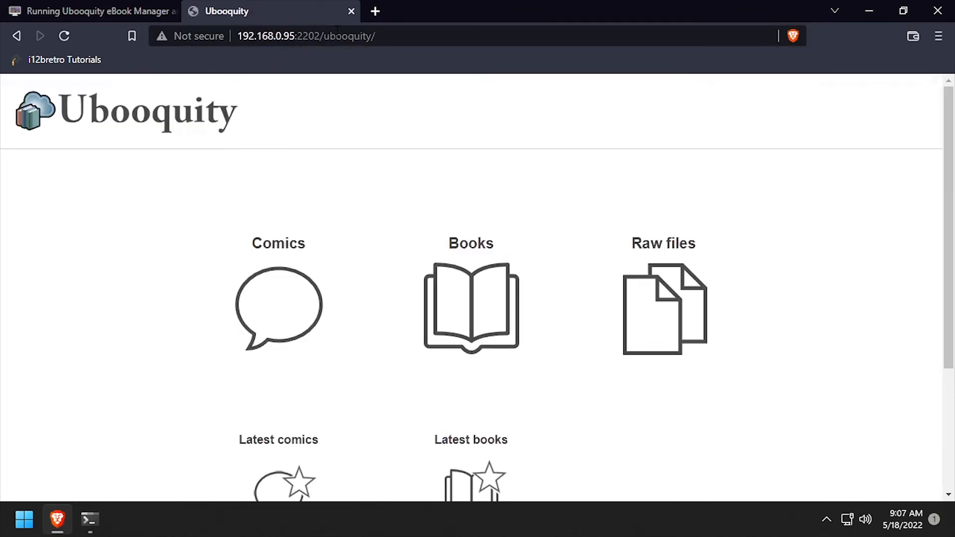
pyautogui.moveTo(475, 178)
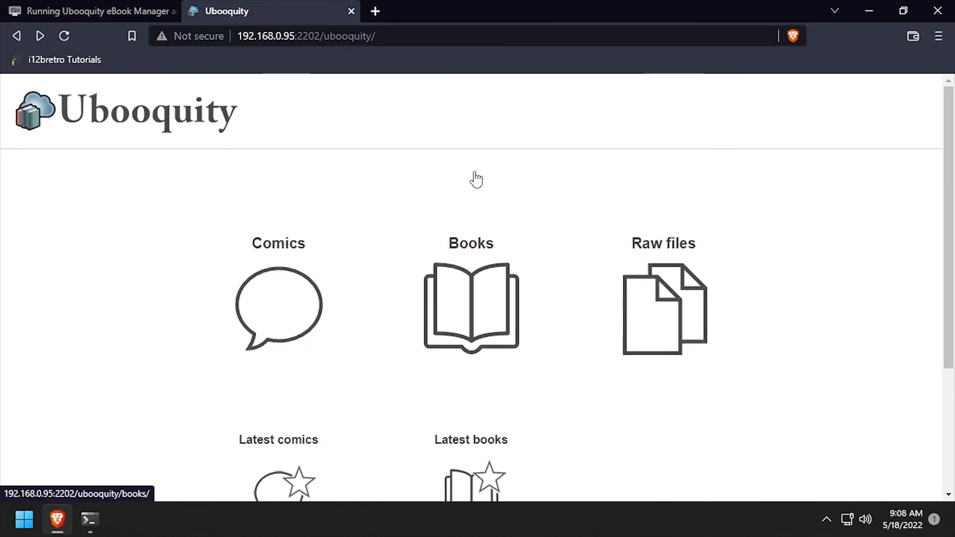